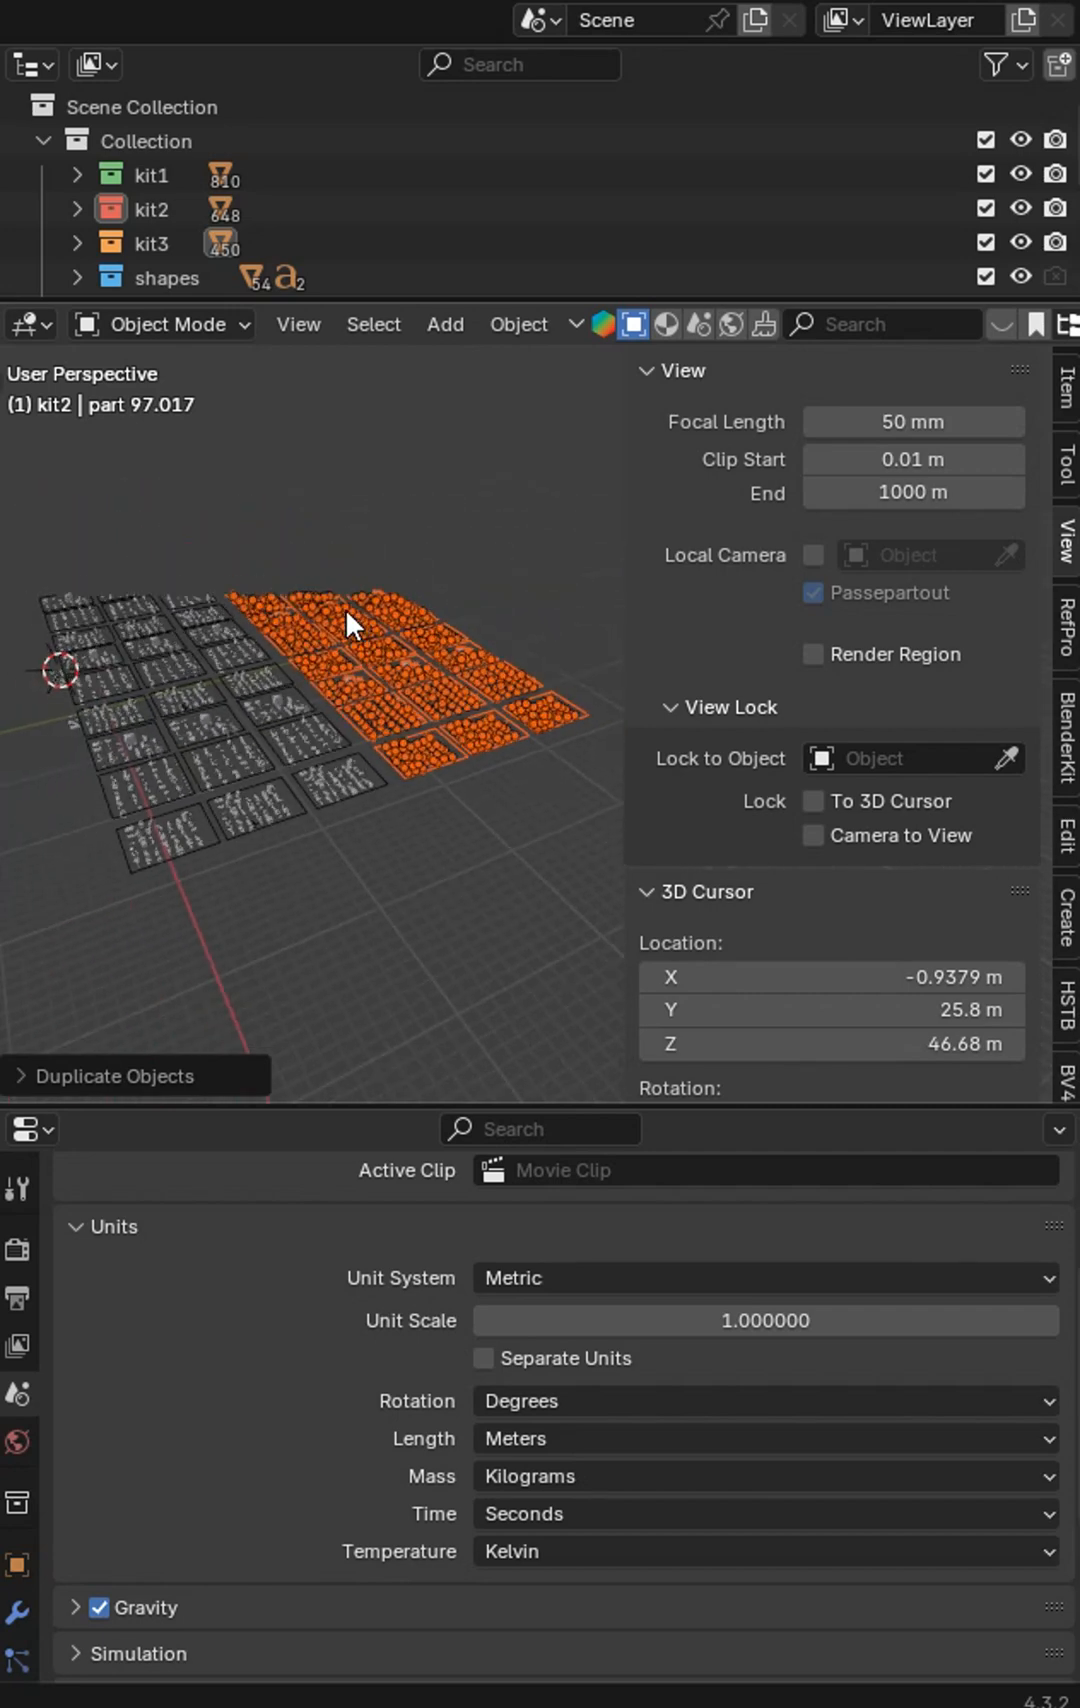
mouse_move(341, 697)
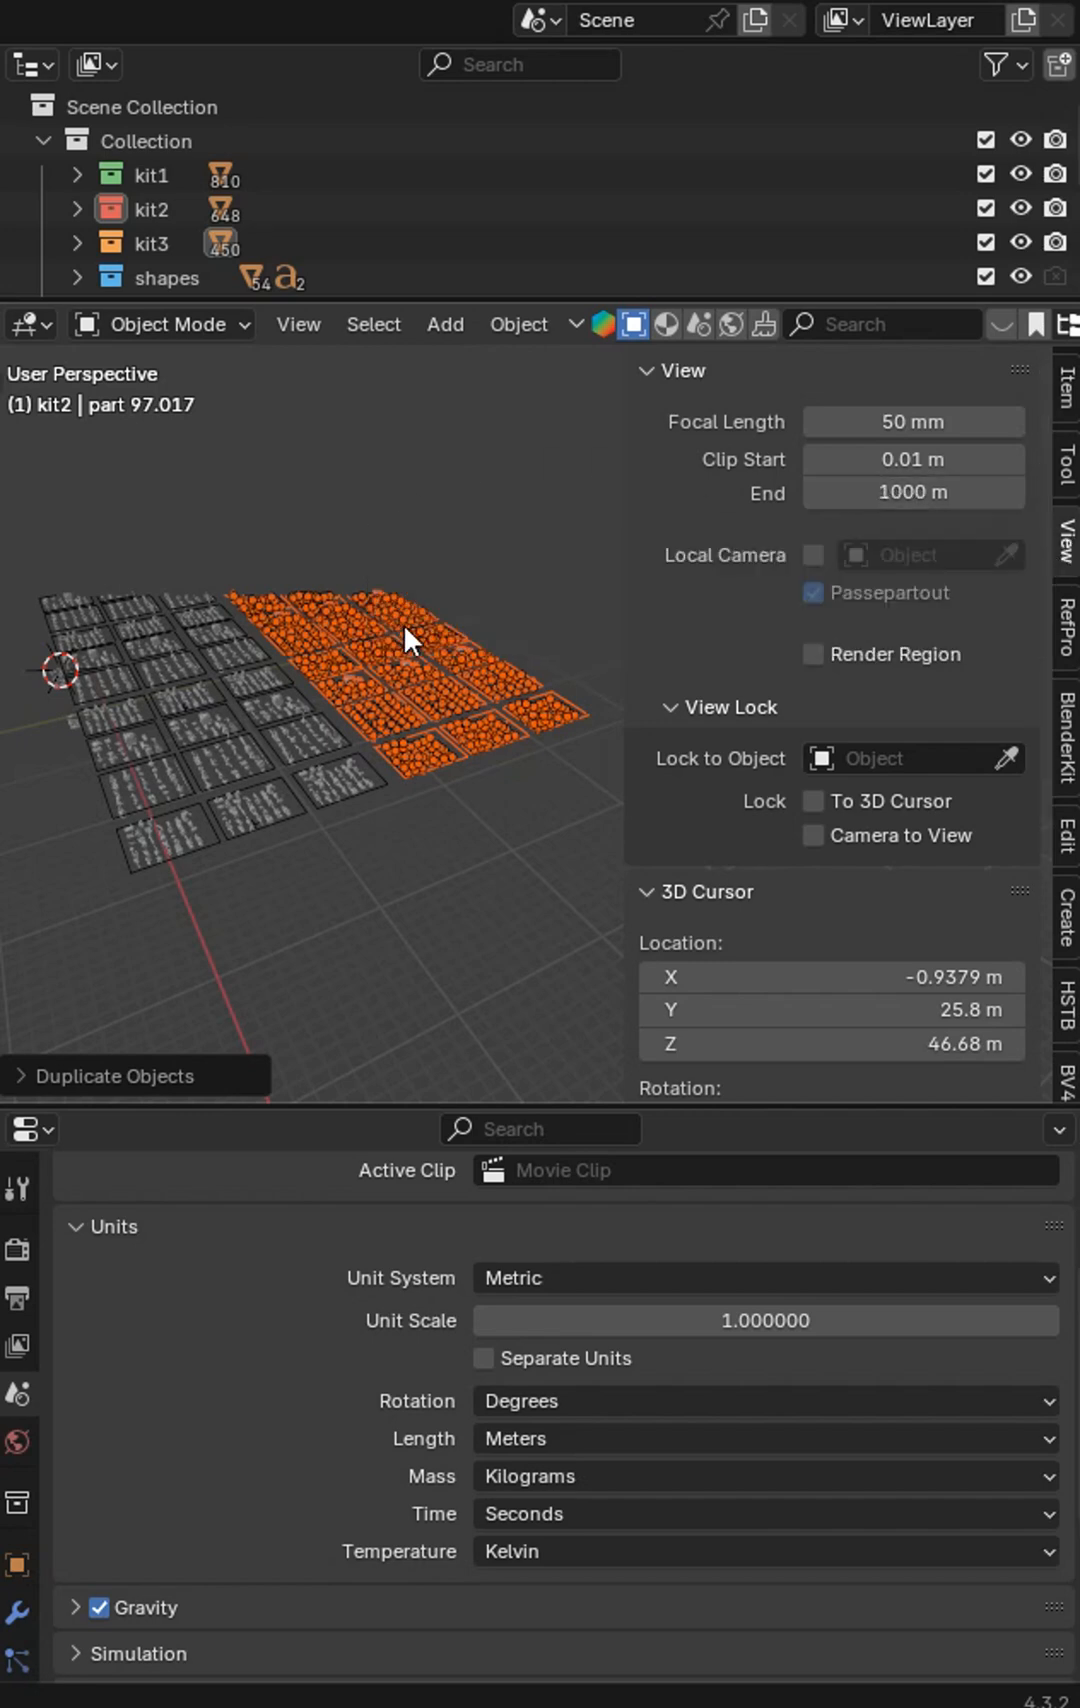
mouse_move(926, 534)
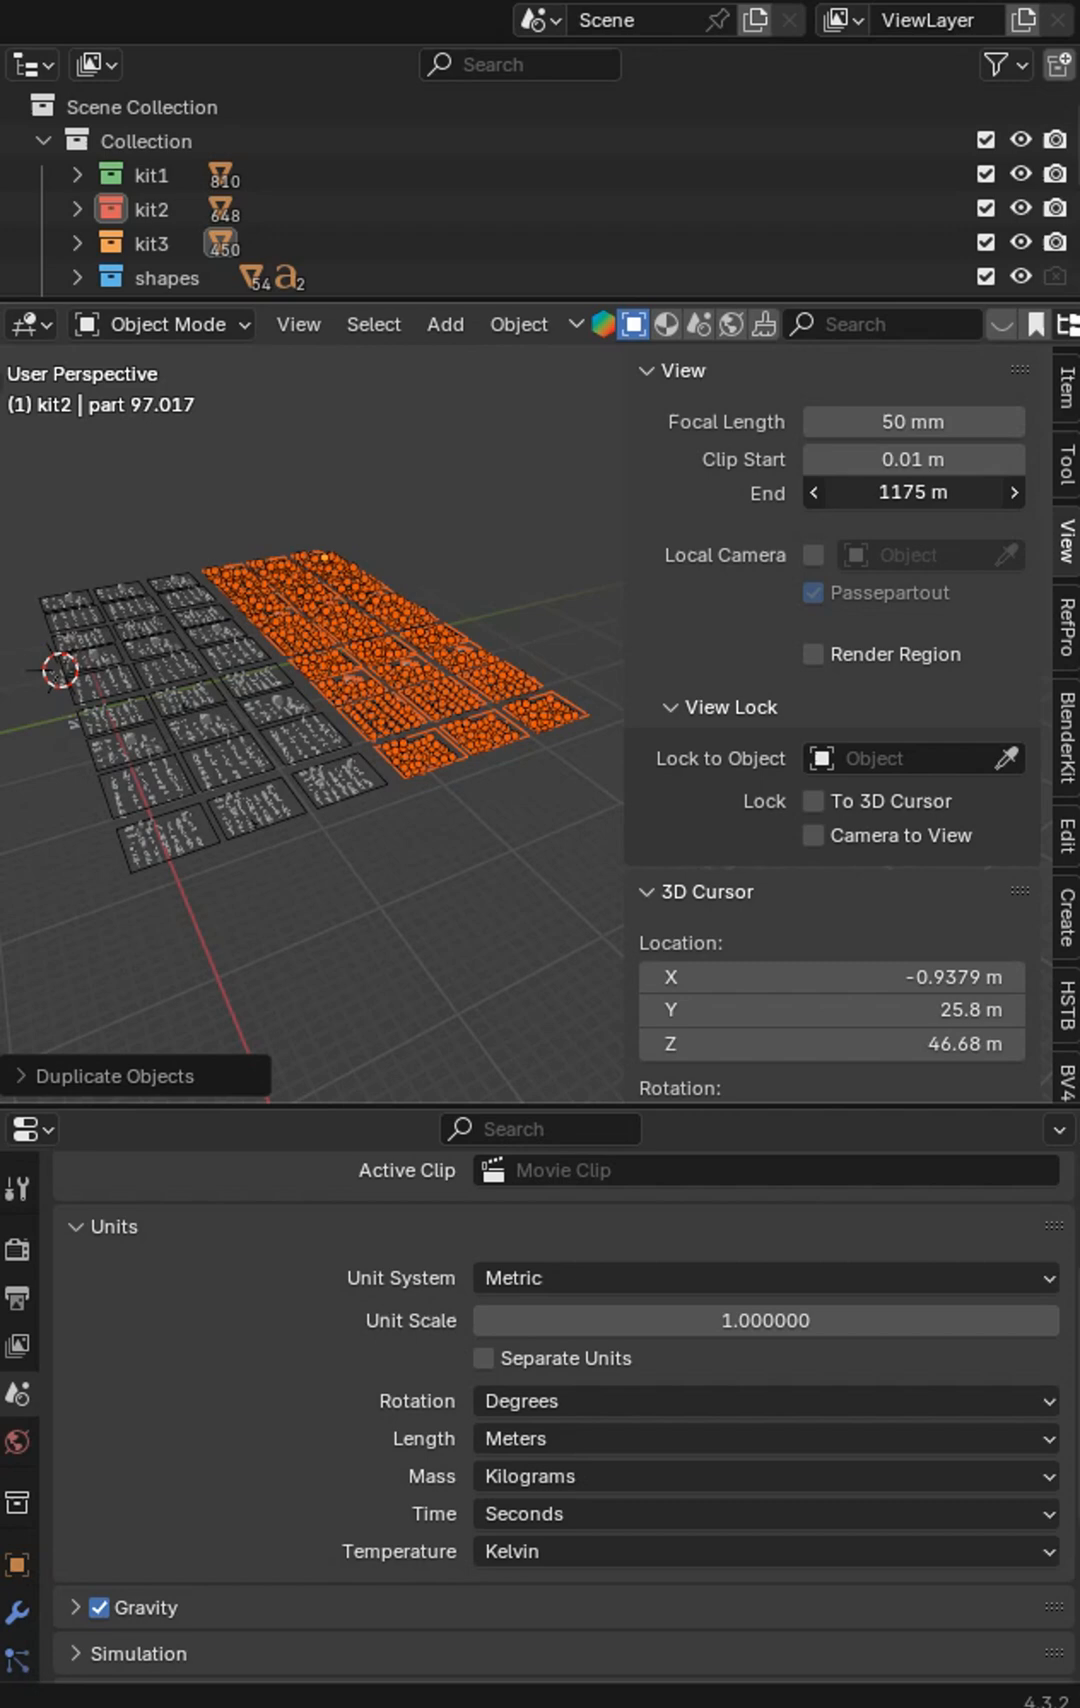
Set the viewport Clip End in the View panel to 5000 m
left_click(913, 492)
type("000")
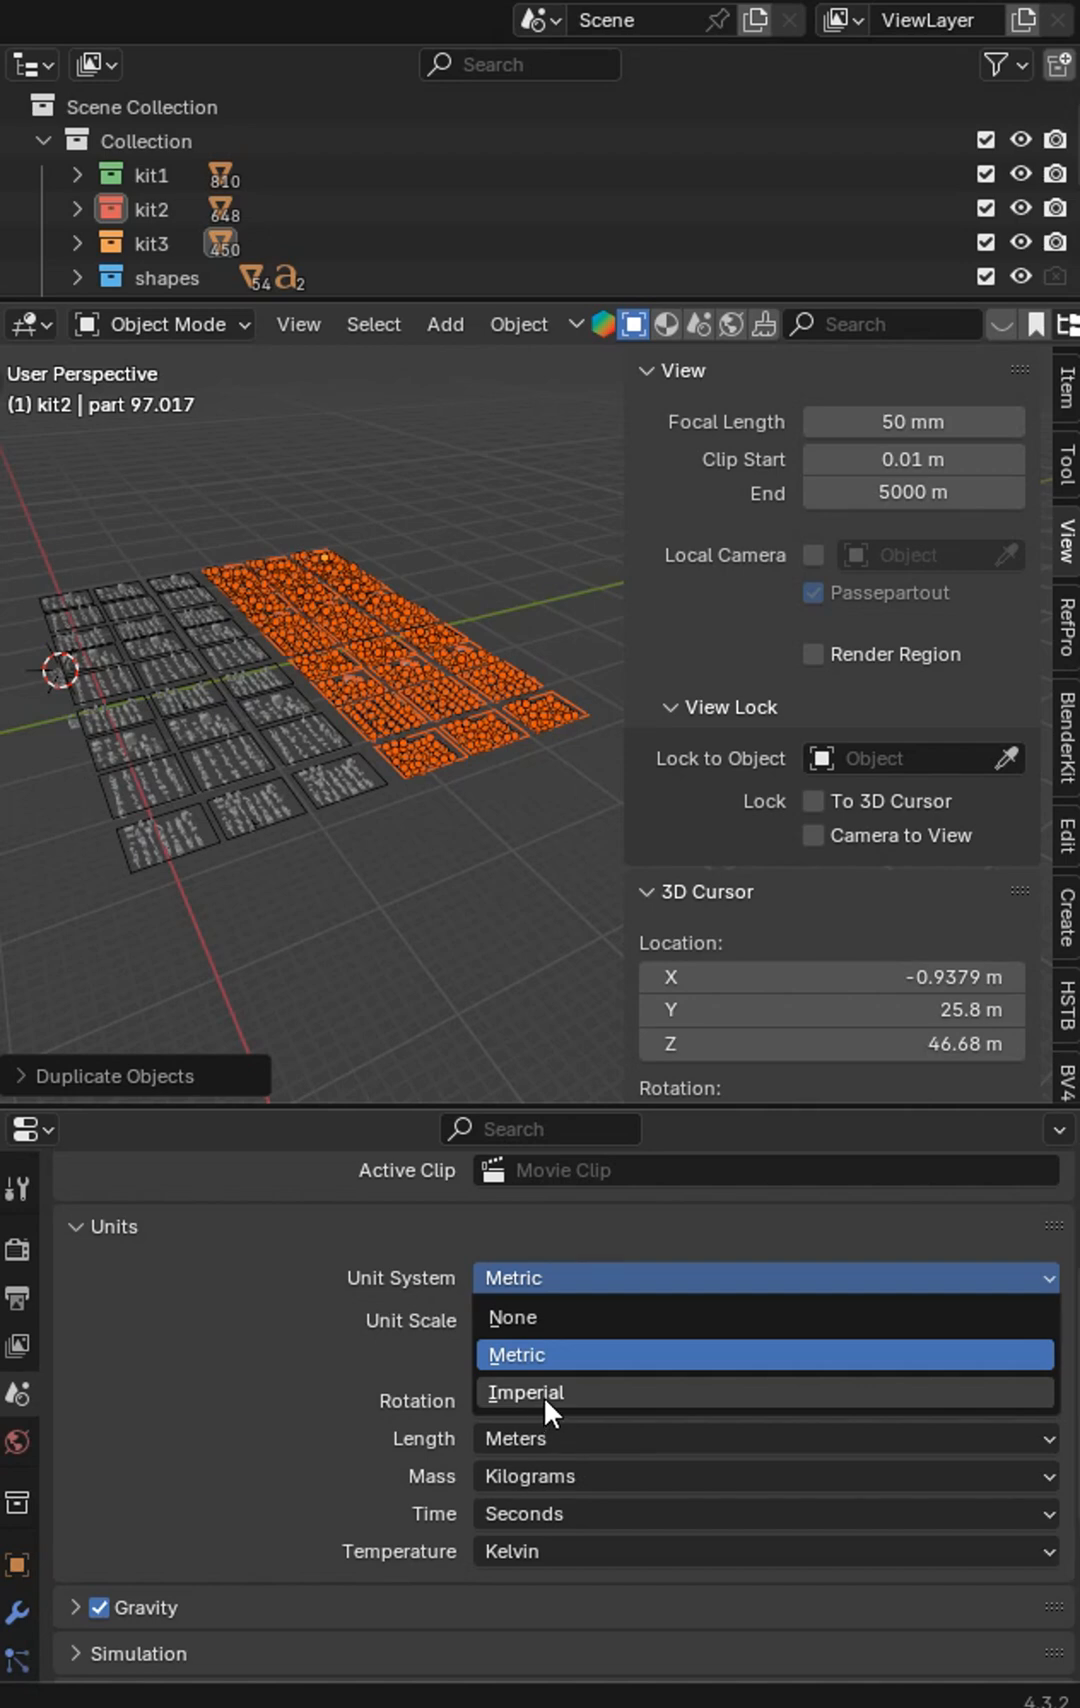
Change the scene Unit System from Metric to Imperial
left_click(526, 1392)
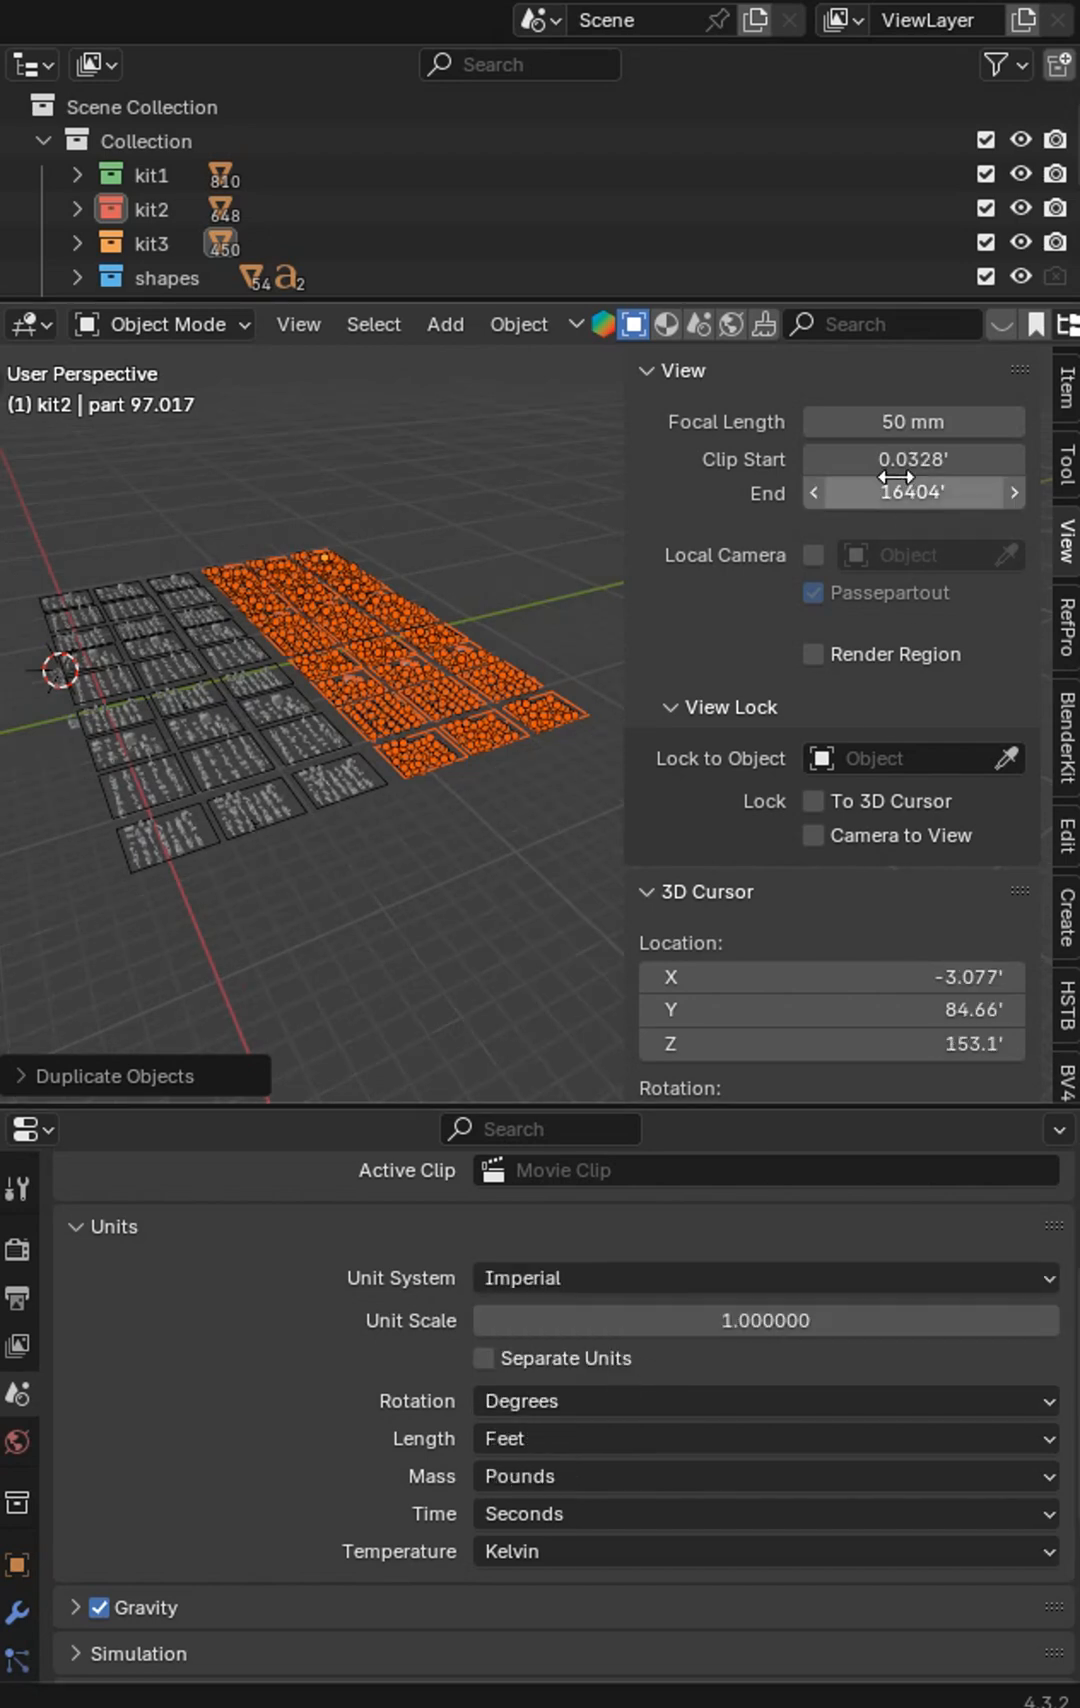
mouse_move(857, 566)
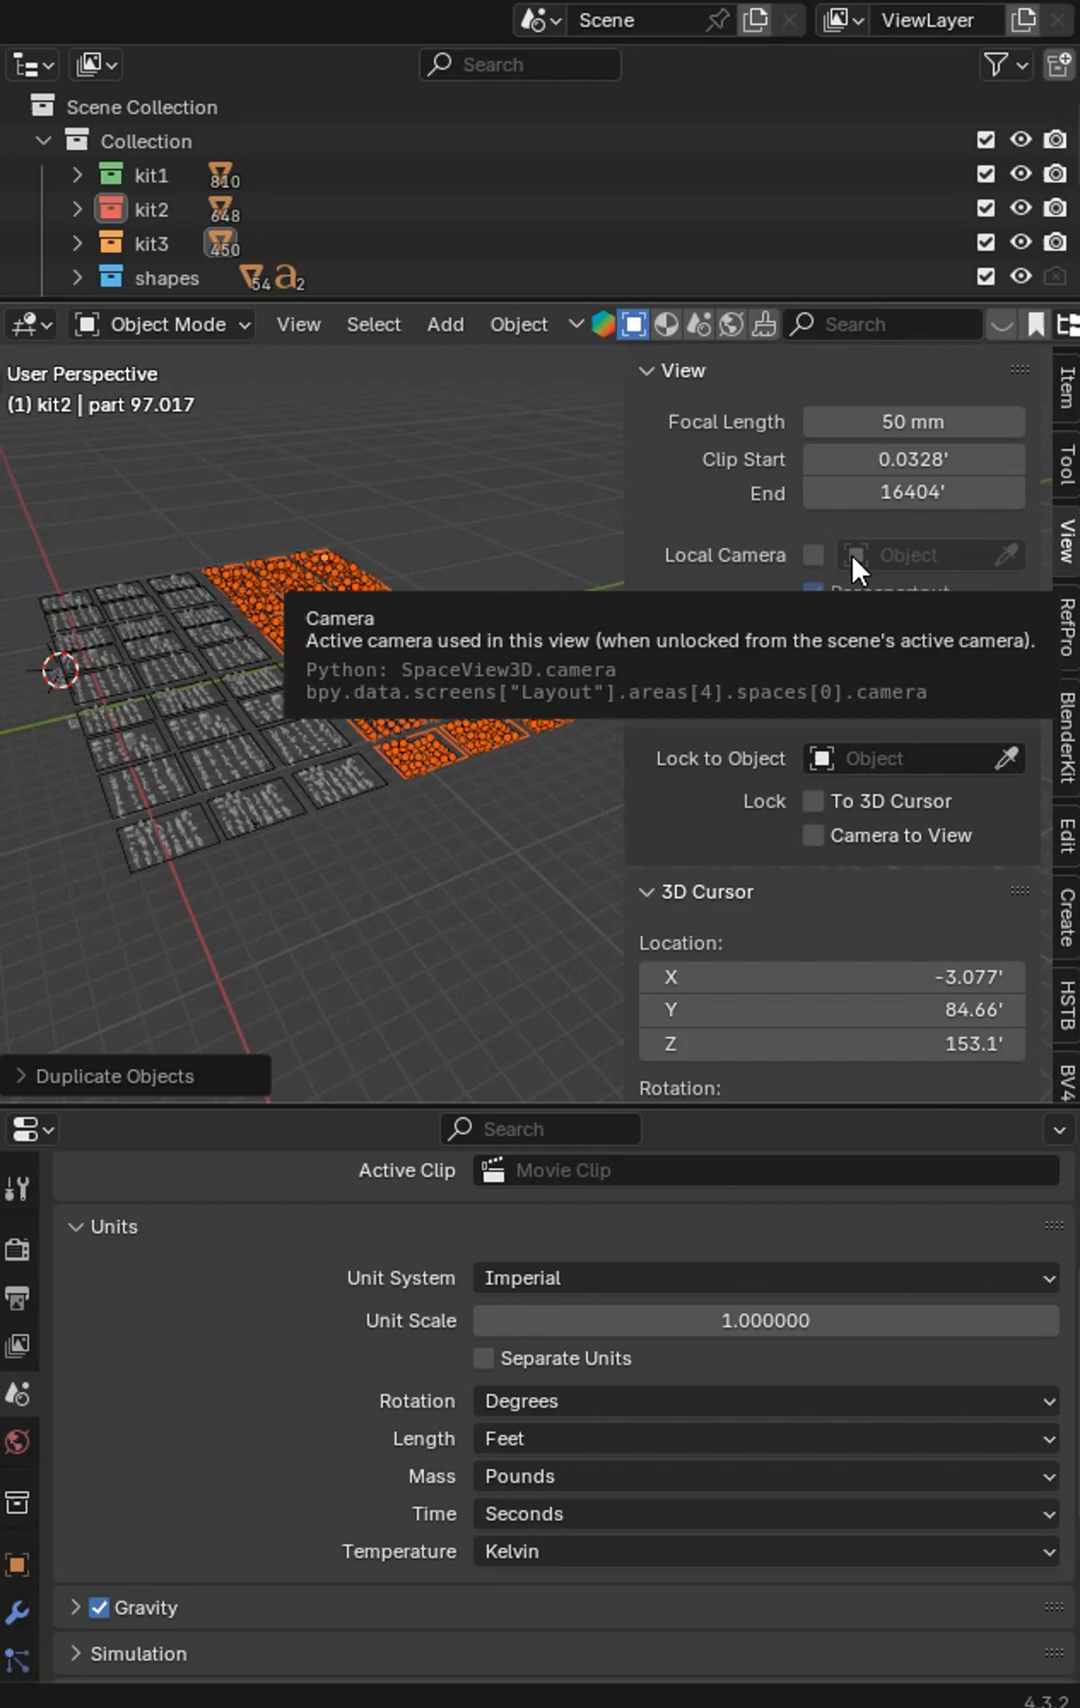